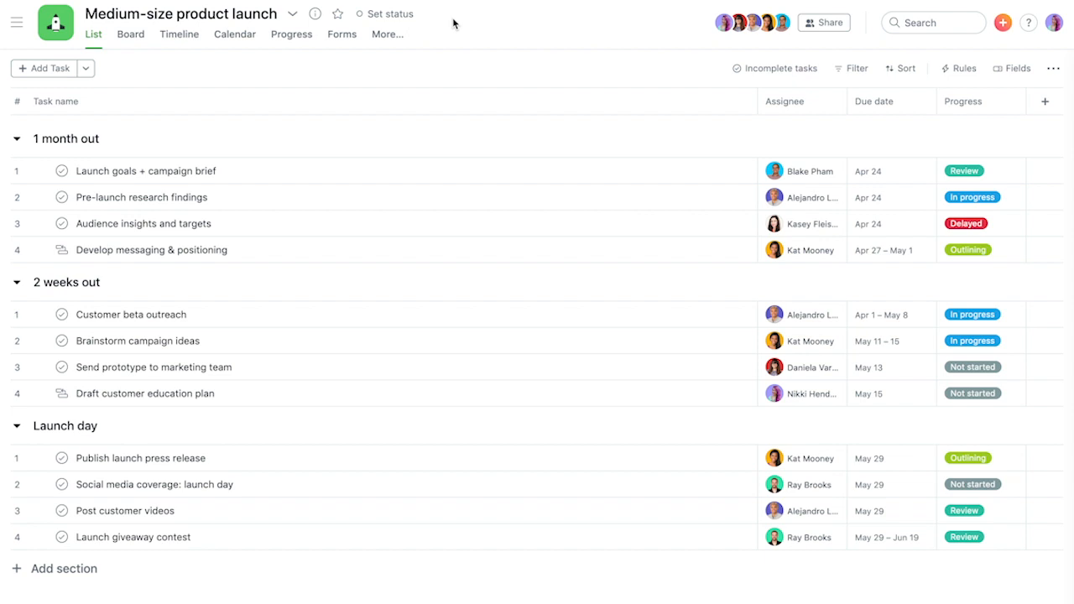
mouse_move(292, 16)
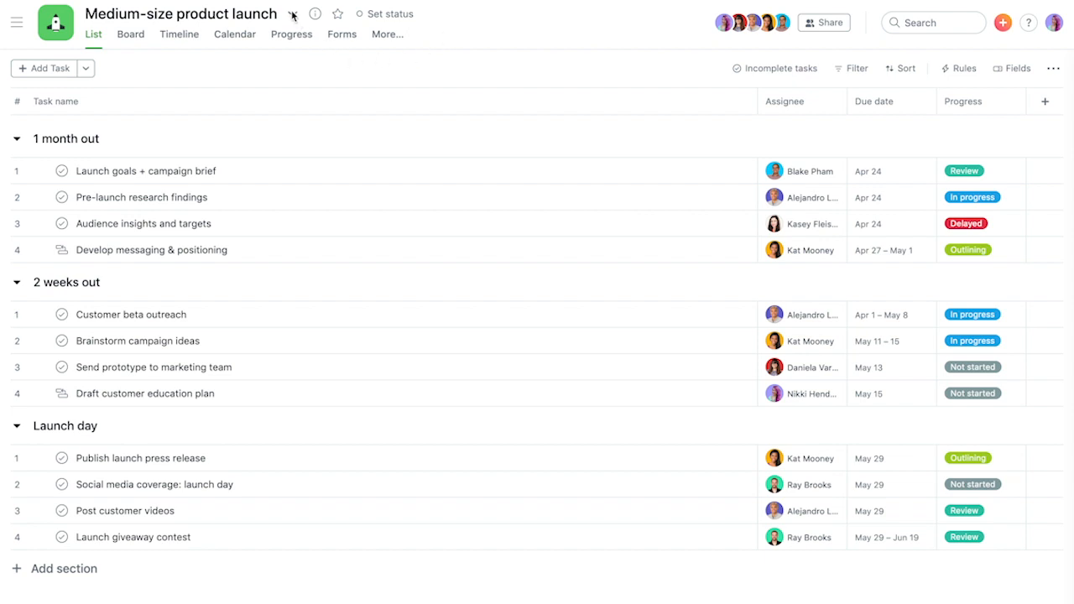
Convert the Medium-size product launch project into a template and dismiss the confirmation
left_click(292, 14)
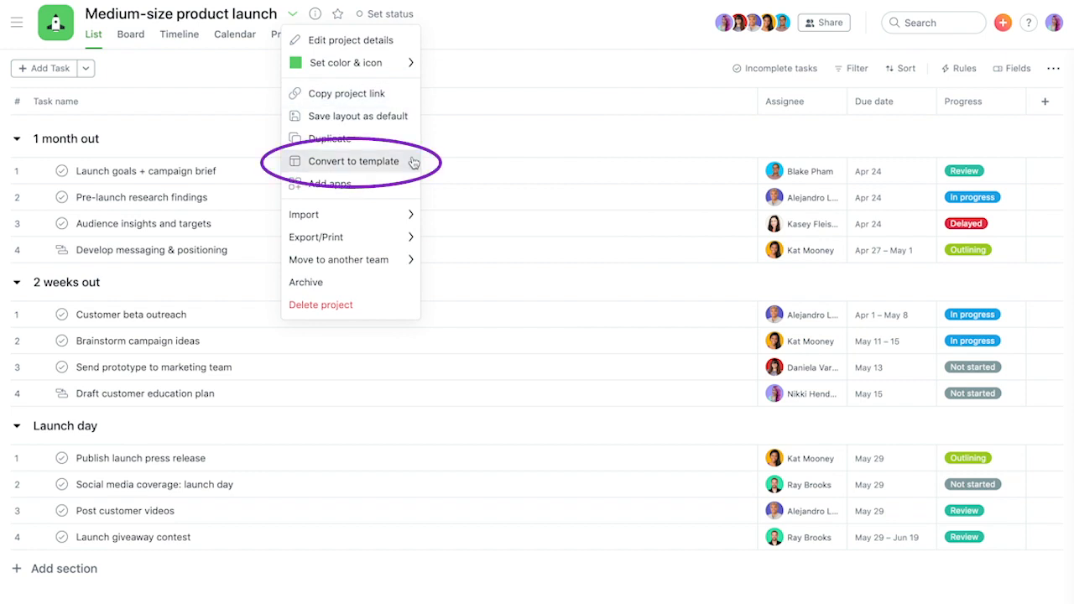
left_click(352, 161)
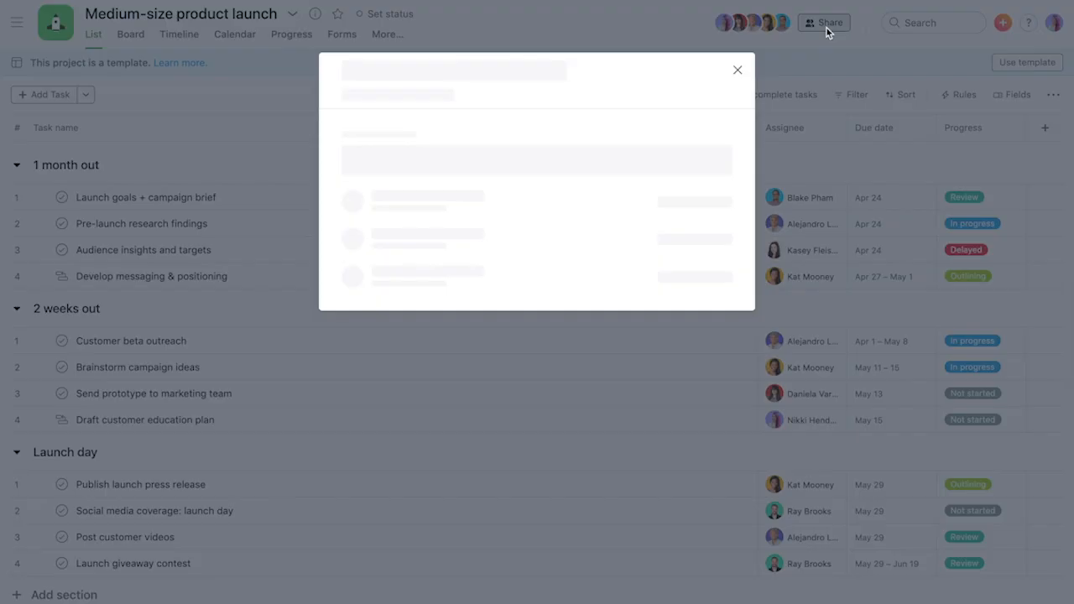
left_click(694, 251)
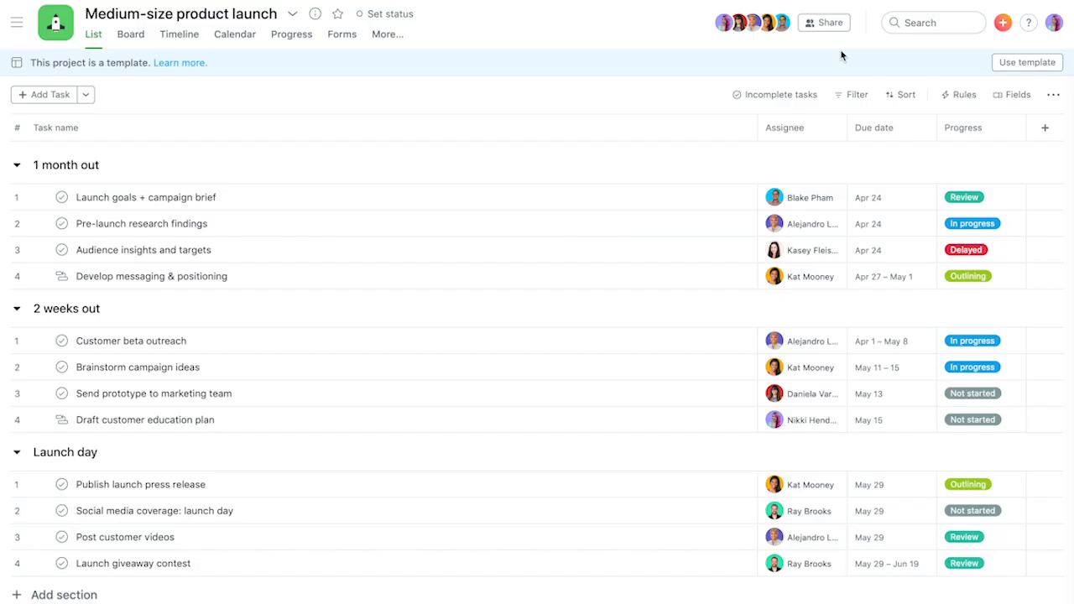
Start a new project from the Apollo Enterprises Medium-size product launch template
left_click(1002, 24)
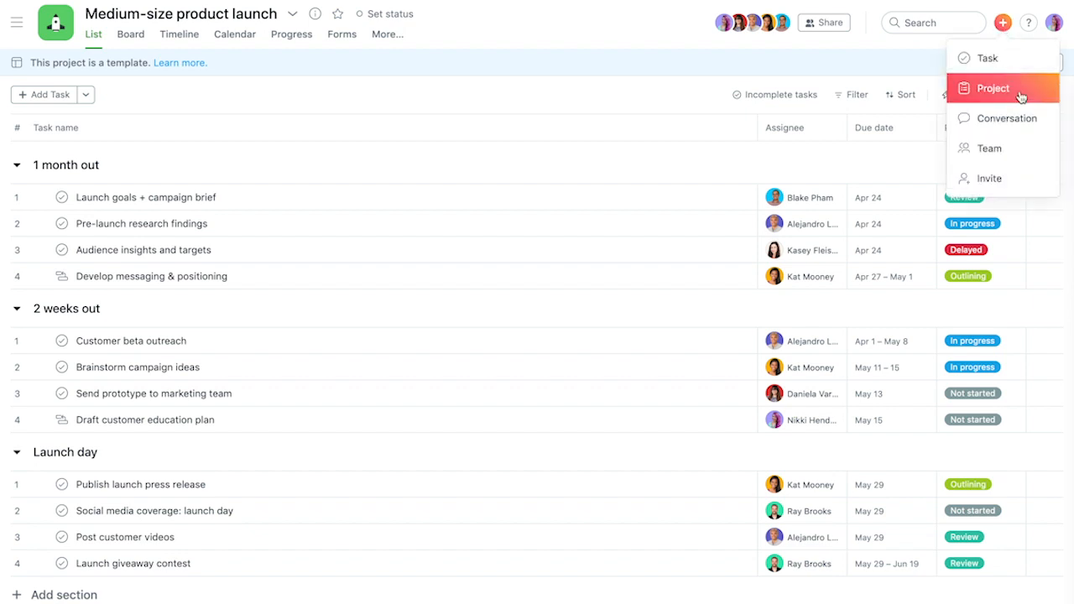
left_click(994, 88)
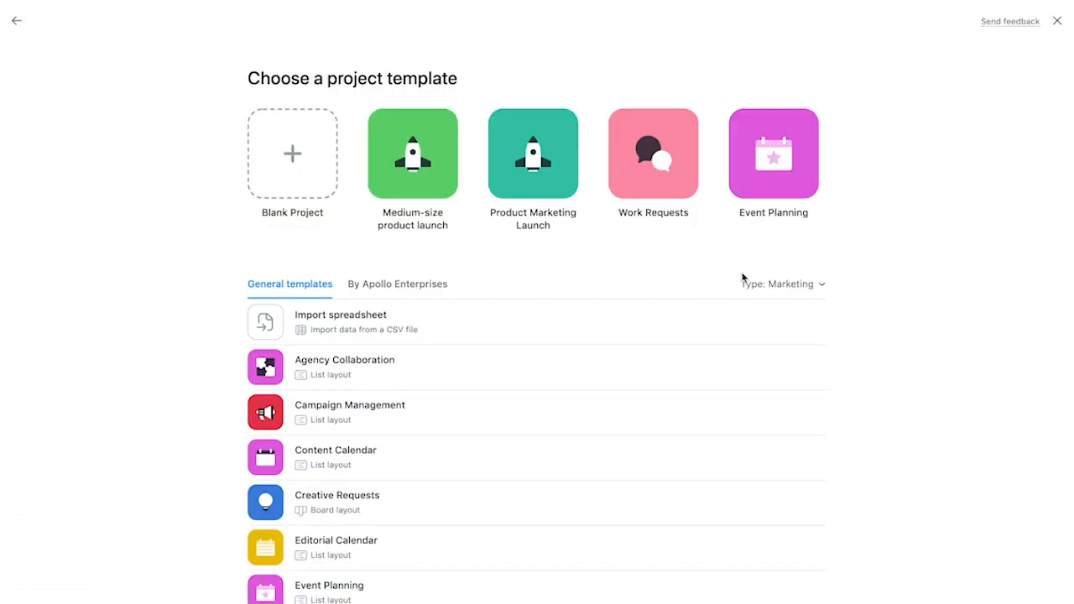
left_click(396, 284)
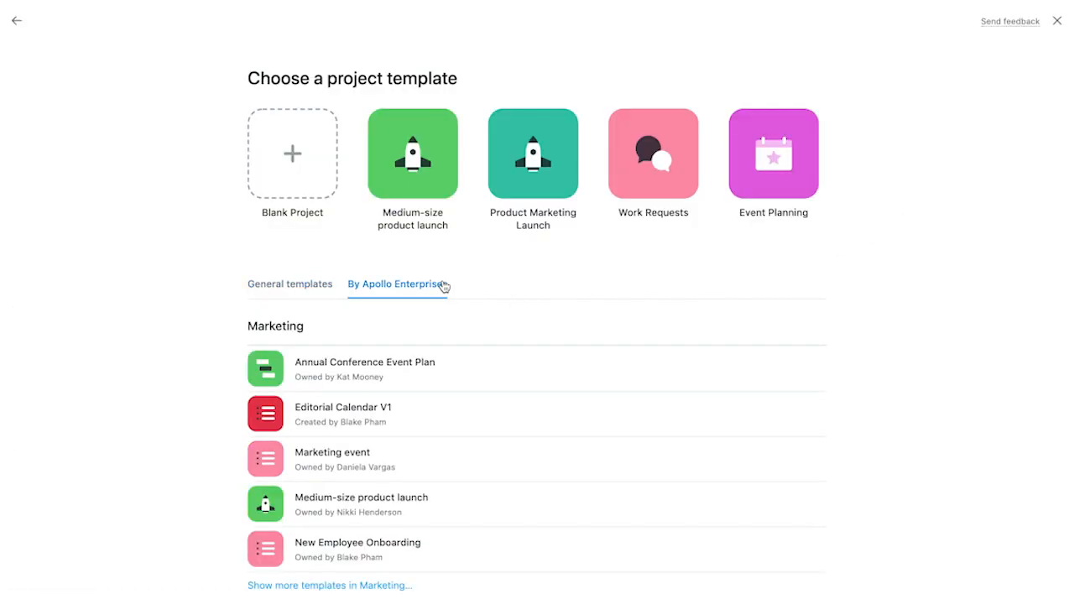
mouse_move(460, 512)
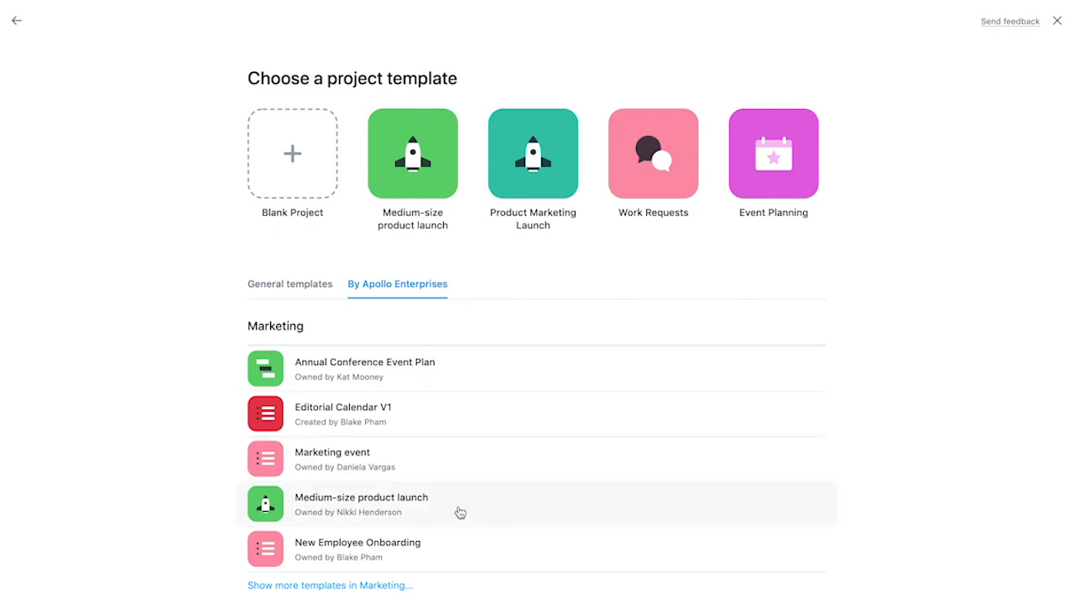
left_click(361, 504)
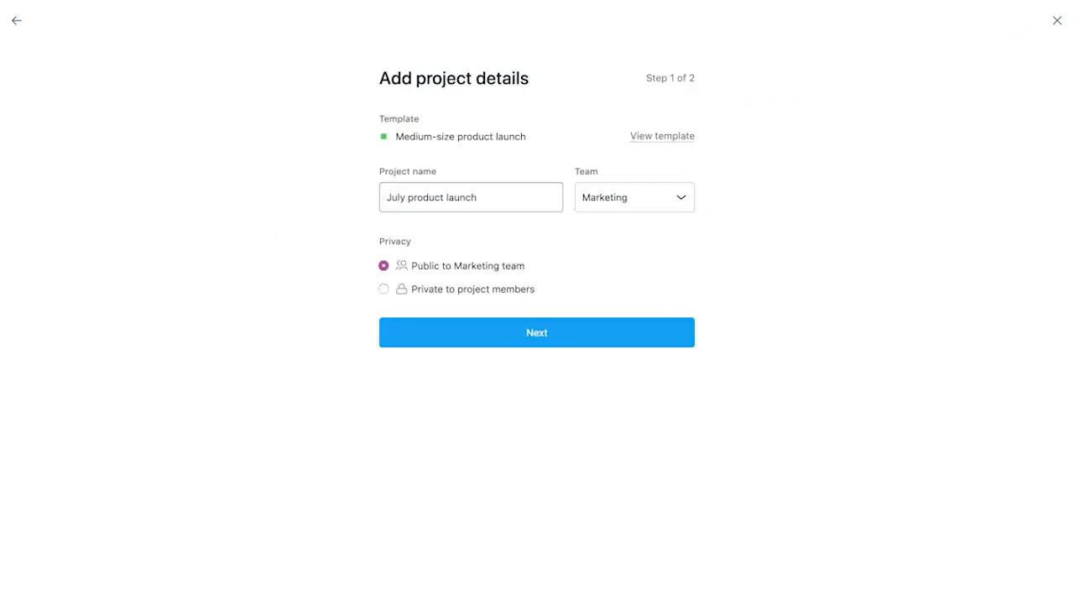
Schedule the new project's dates with an end date of 06/29/20
left_click(537, 333)
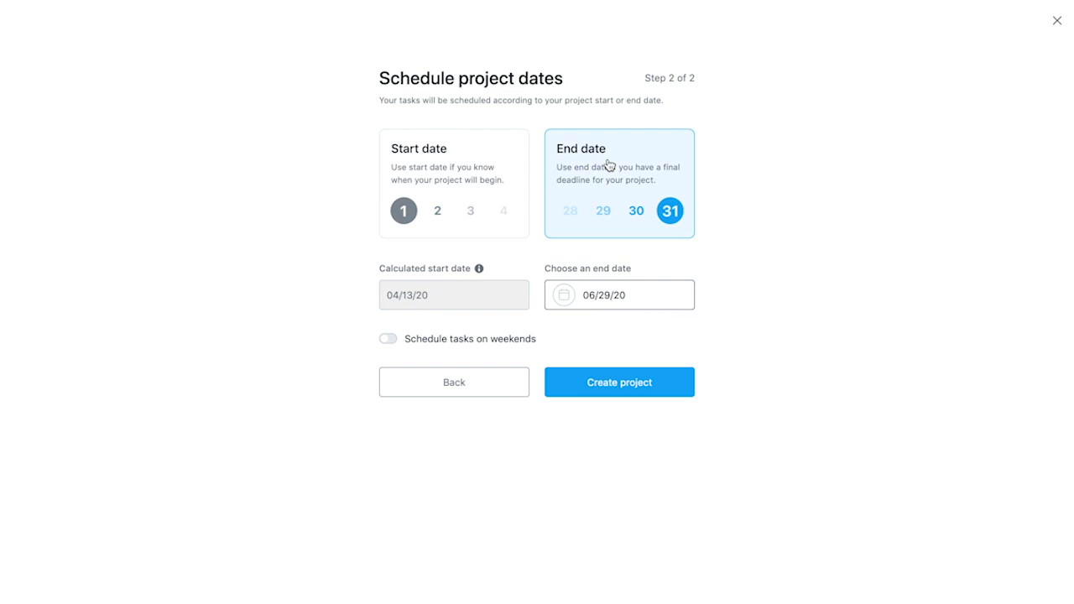
left_click(618, 296)
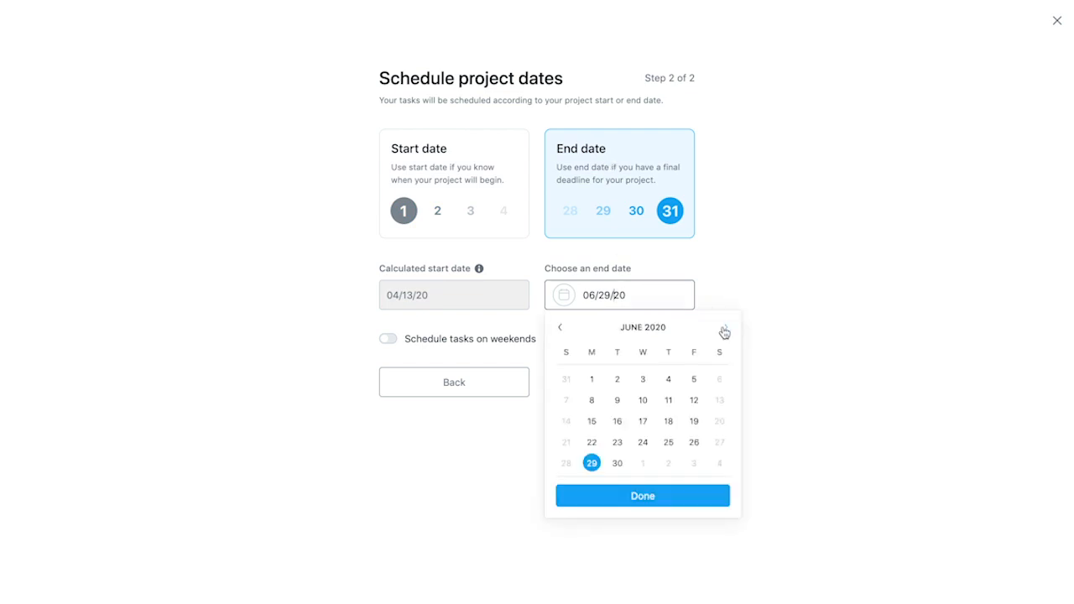
left_click(641, 495)
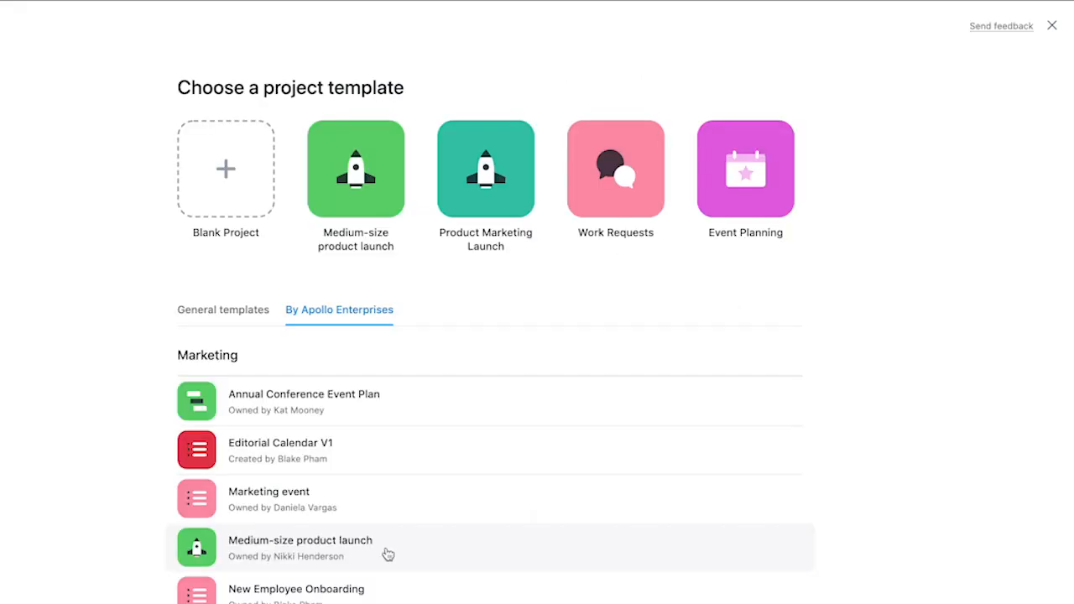
Create 'July product launch' from Asana's general Product Marketing Launch template
left_click(223, 309)
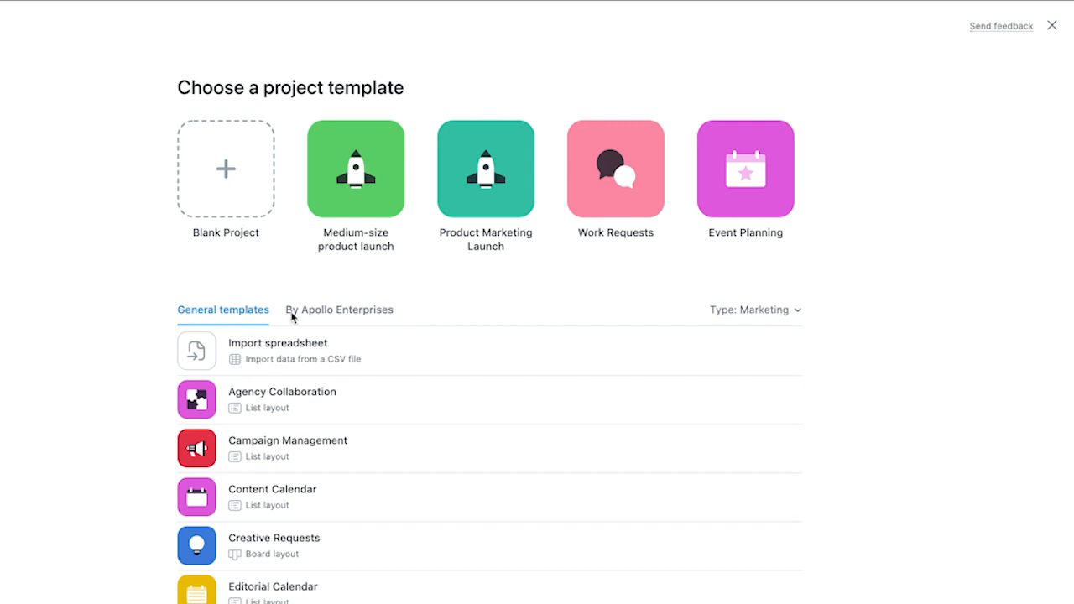
left_click(485, 167)
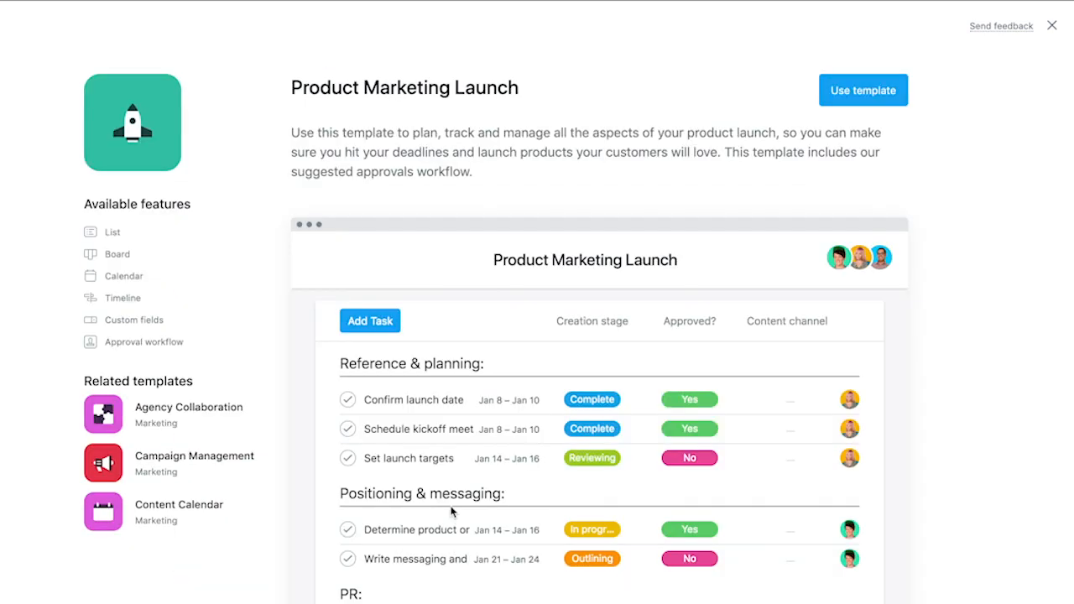
left_click(863, 90)
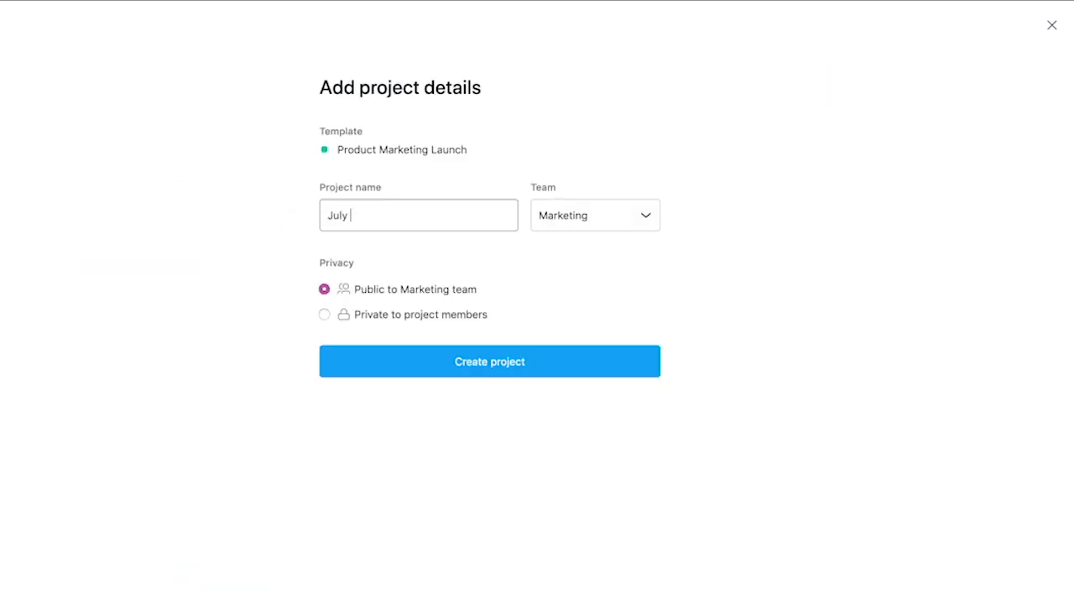
type("product launch")
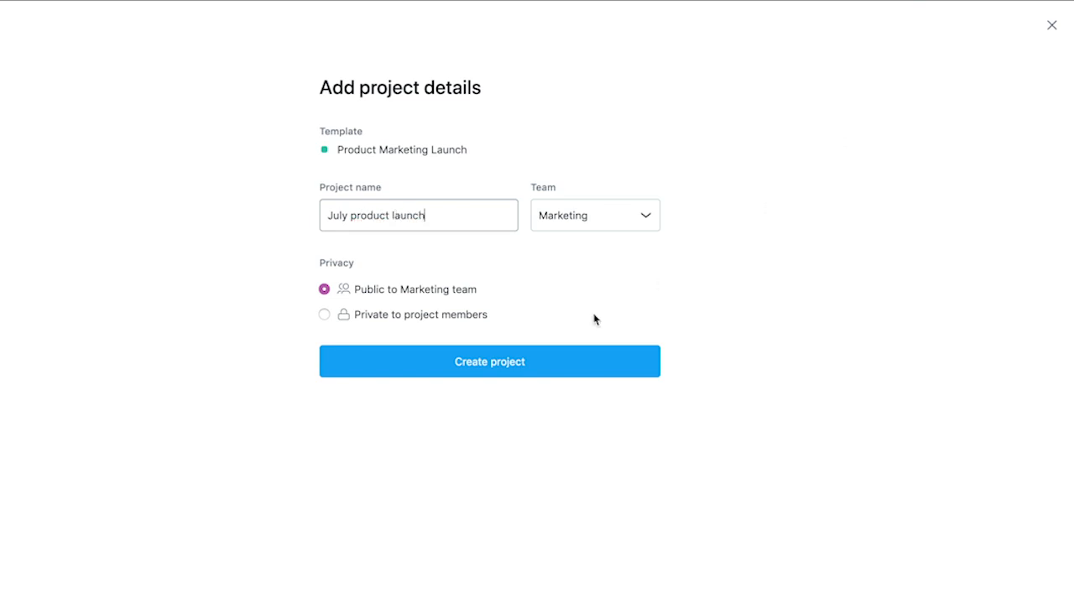
left_click(491, 361)
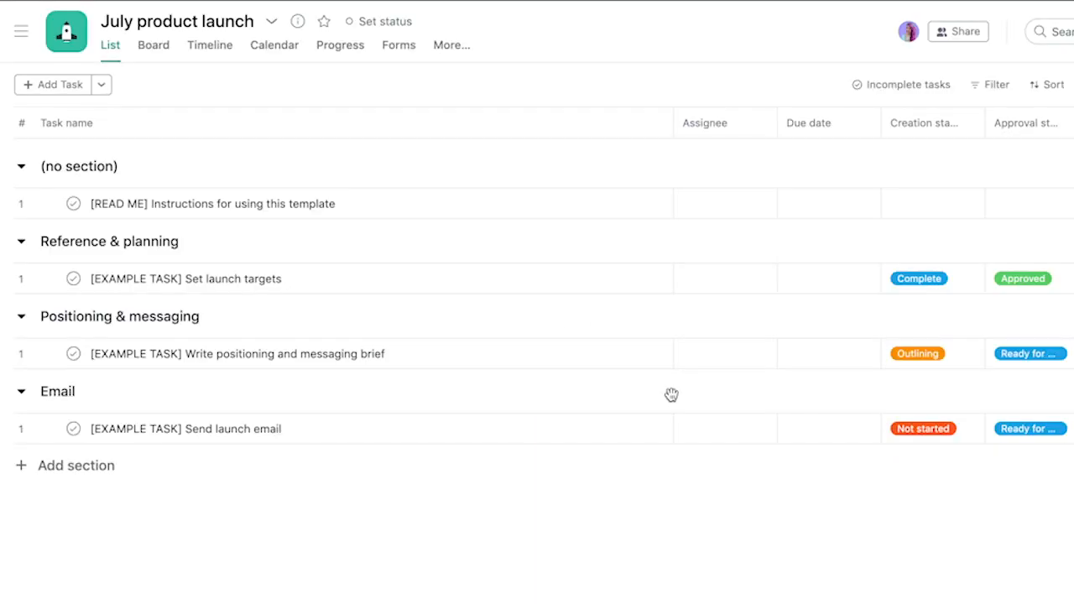
left_click(185, 279)
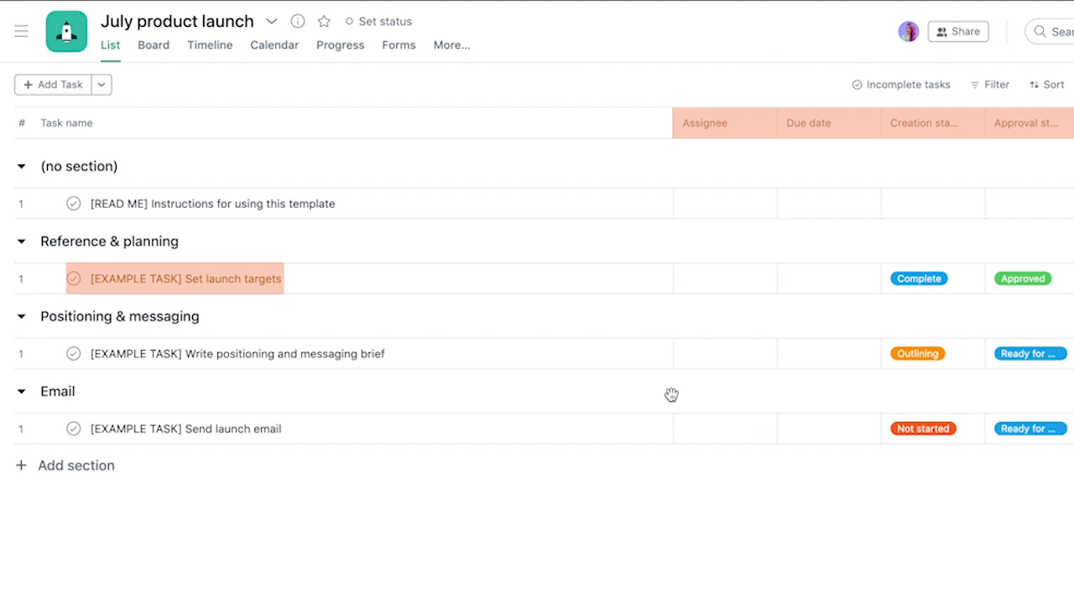
left_click(202, 203)
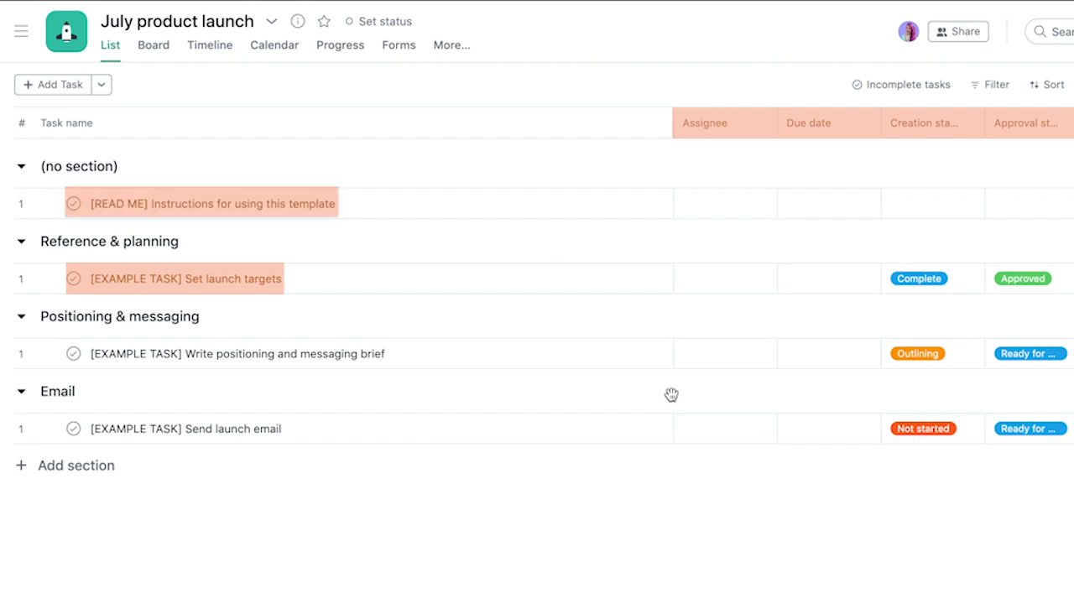